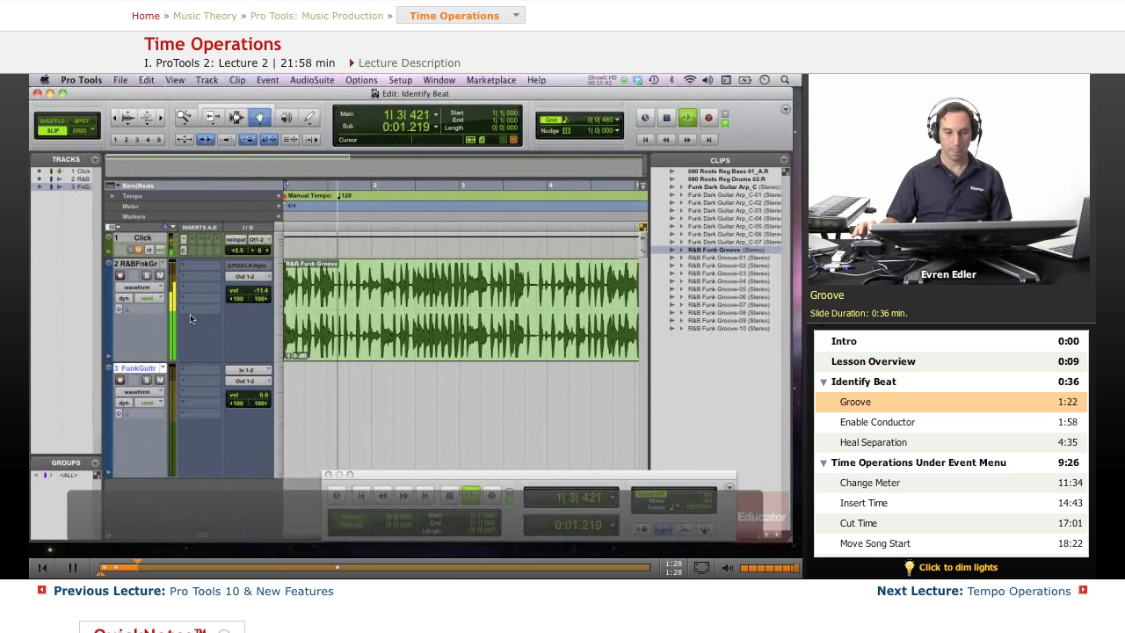
Reopen the Transport window from the Window menu with its tempo and conductor section showing
left_click(471, 495)
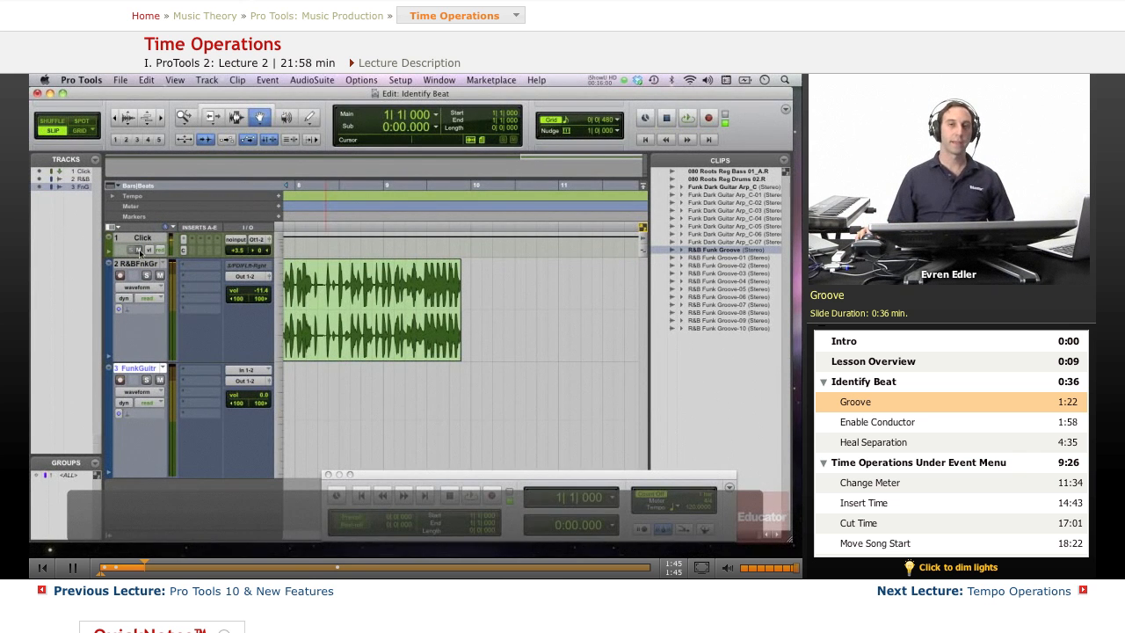
left_click(471, 496)
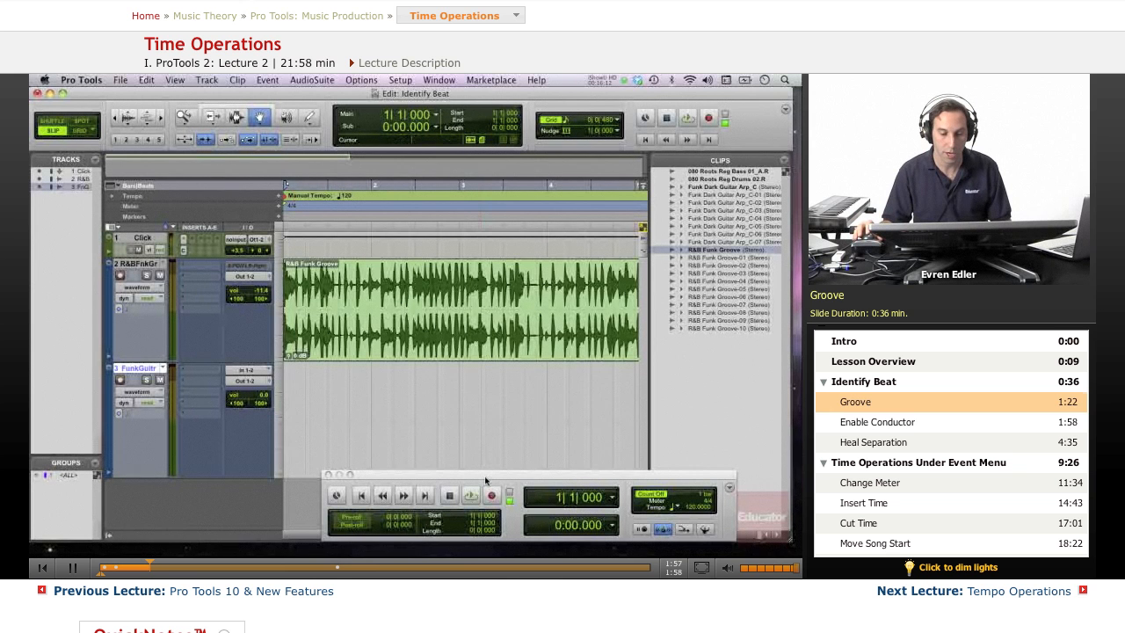
left_click(876, 422)
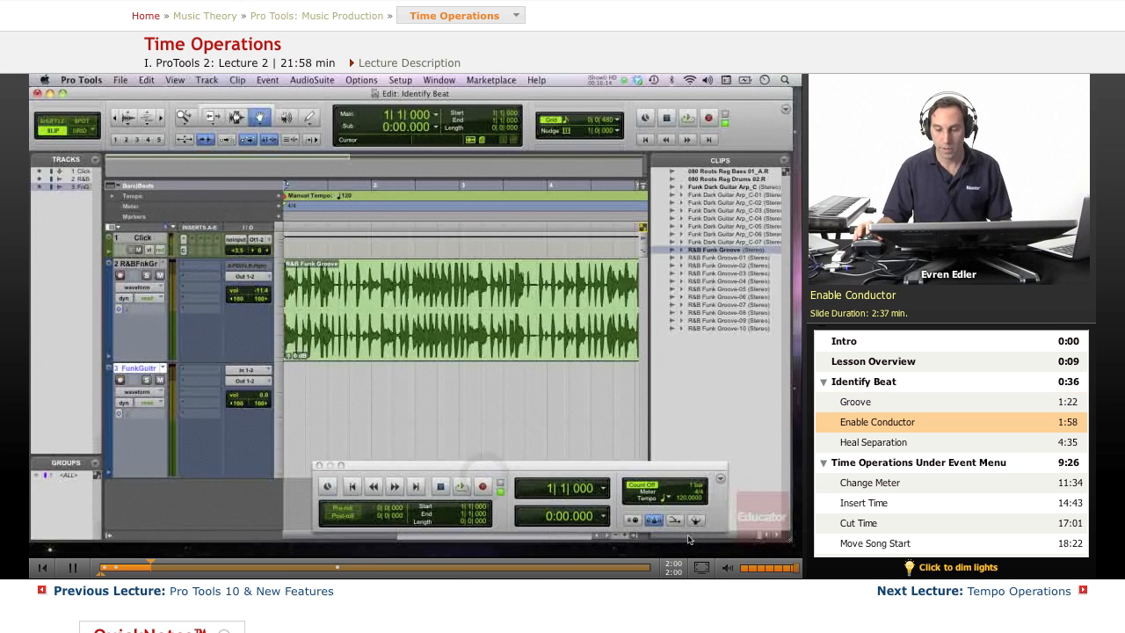
mouse_move(696, 520)
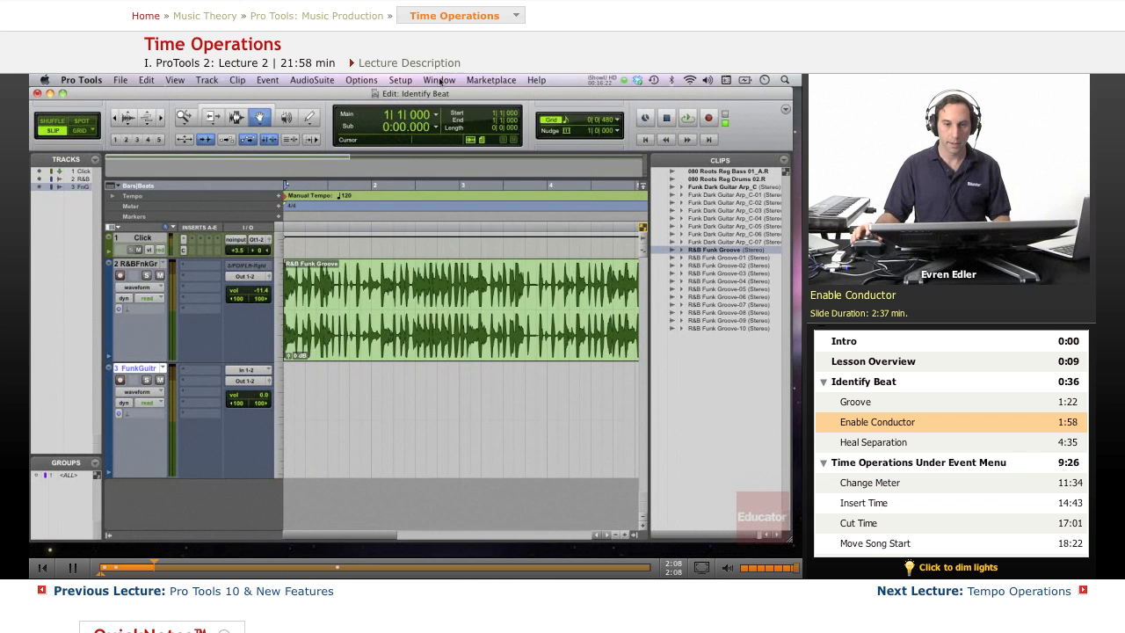
left_click(439, 79)
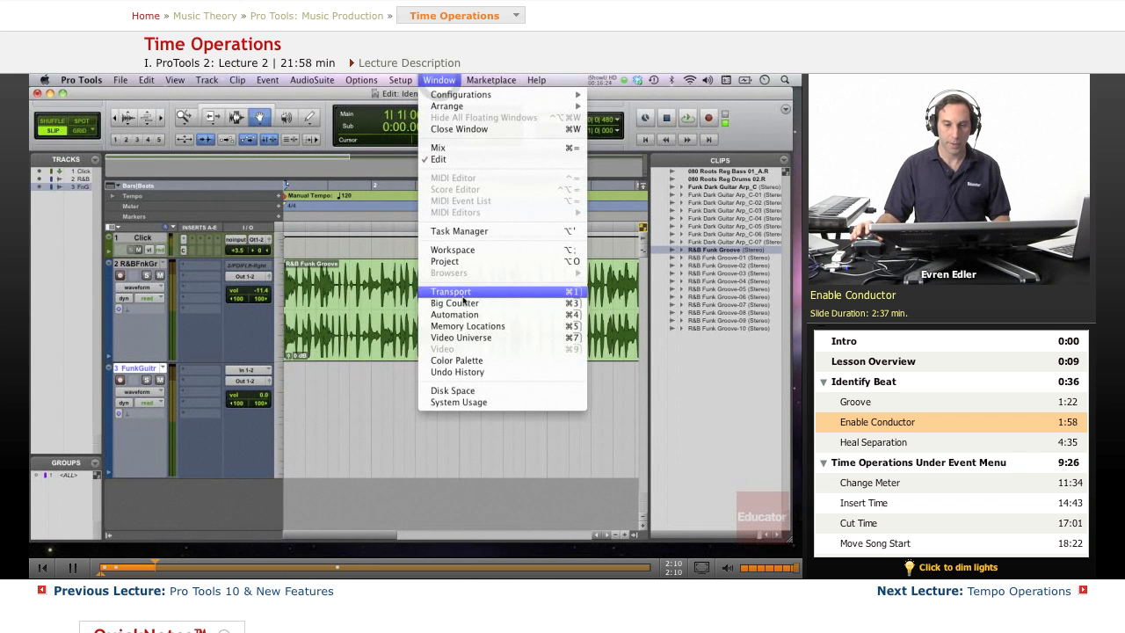
left_click(450, 292)
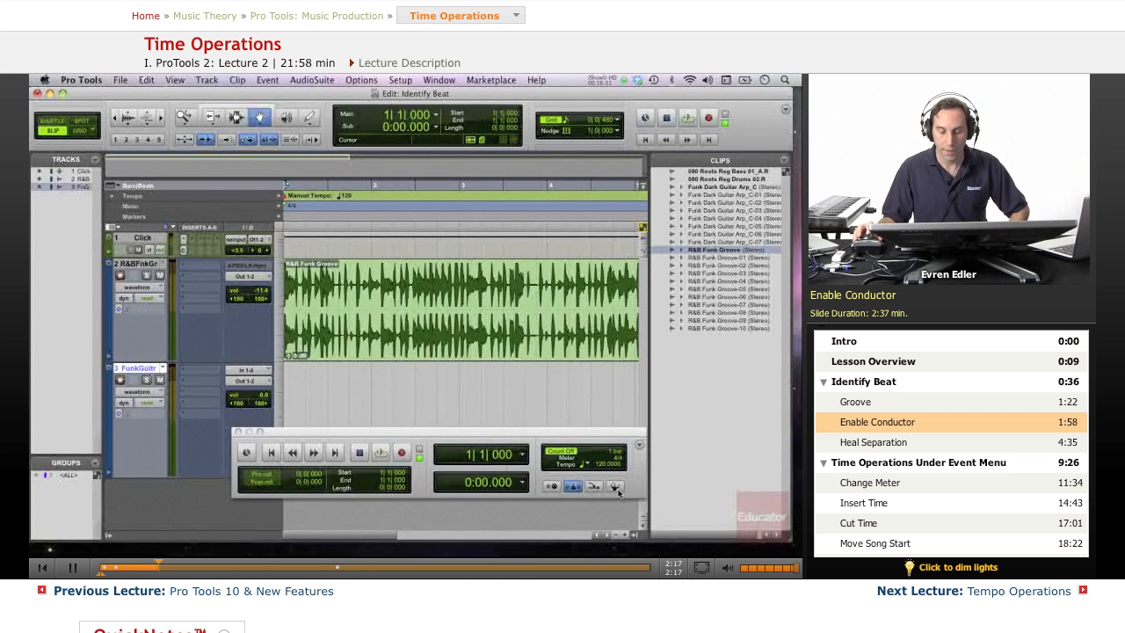
mouse_move(615, 487)
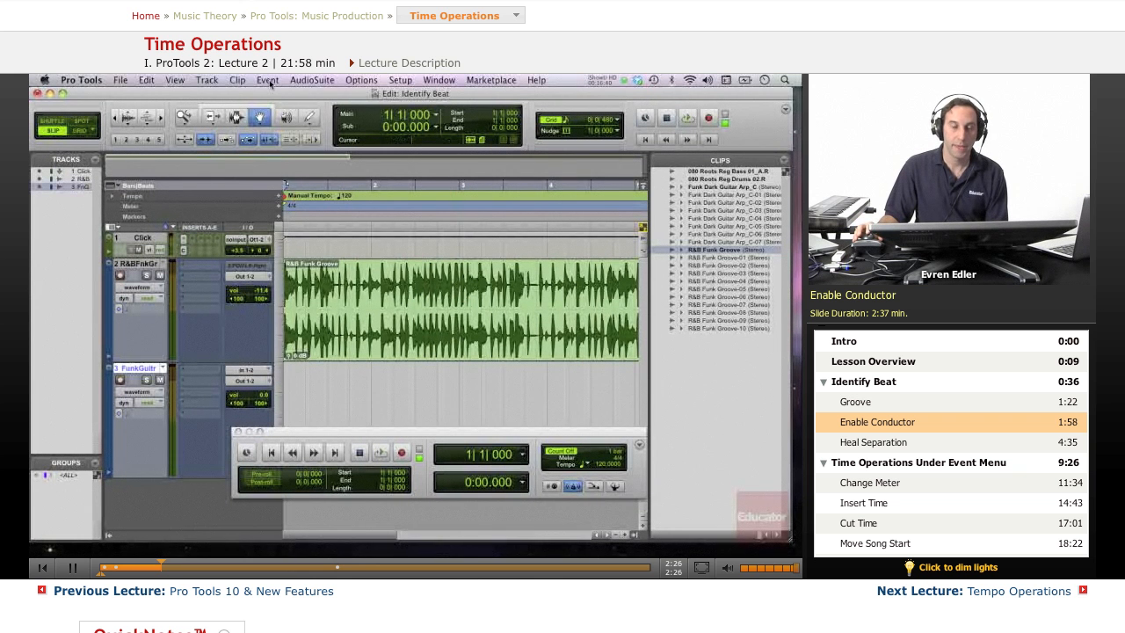
Turn on the Conductor so the session follows the tempo ruler instead of manual 120 BPM
left_click(267, 81)
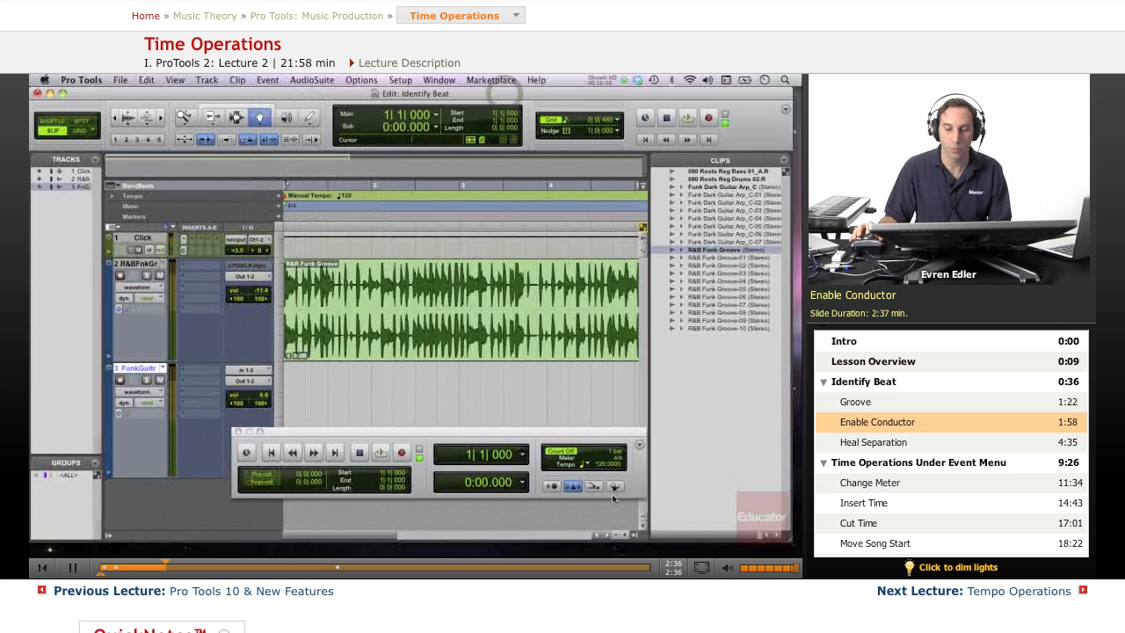
left_click(615, 487)
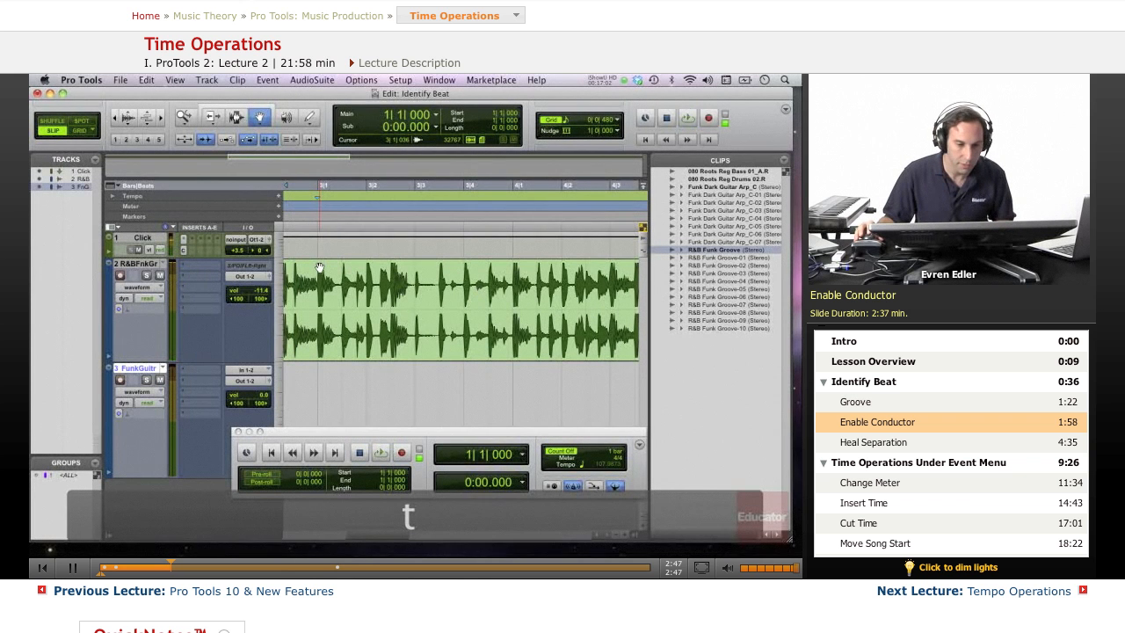
Separate the funk groove clip at bar 3 into two clips
key("cmd+3")
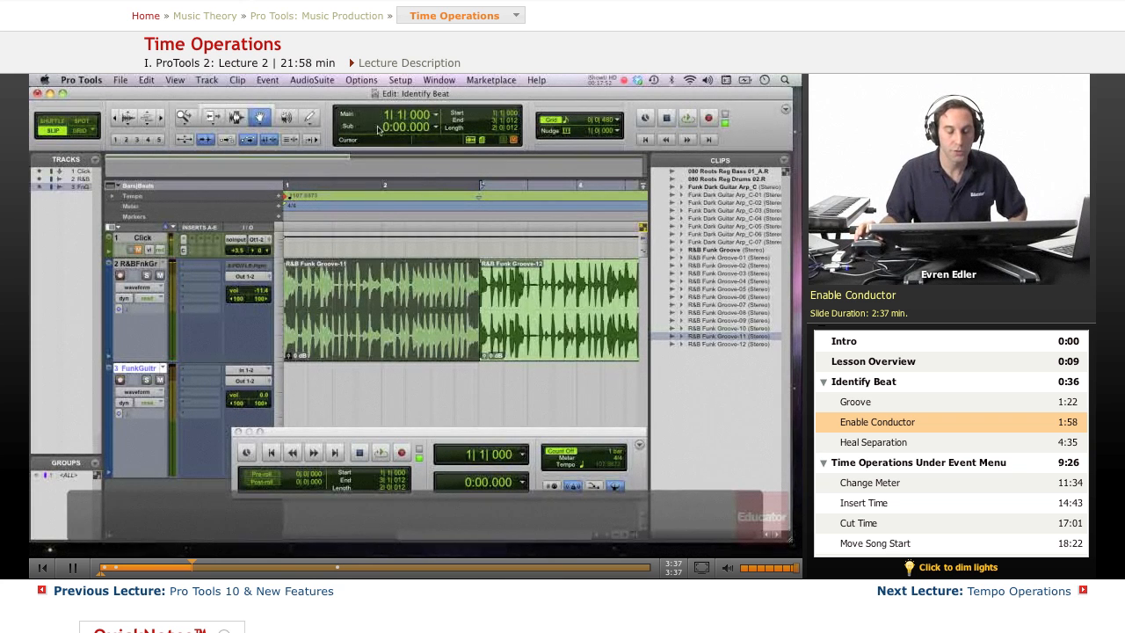
Identify Beat on the groove with End at 3|1|000, then turn the Conductor off again
left_click(267, 80)
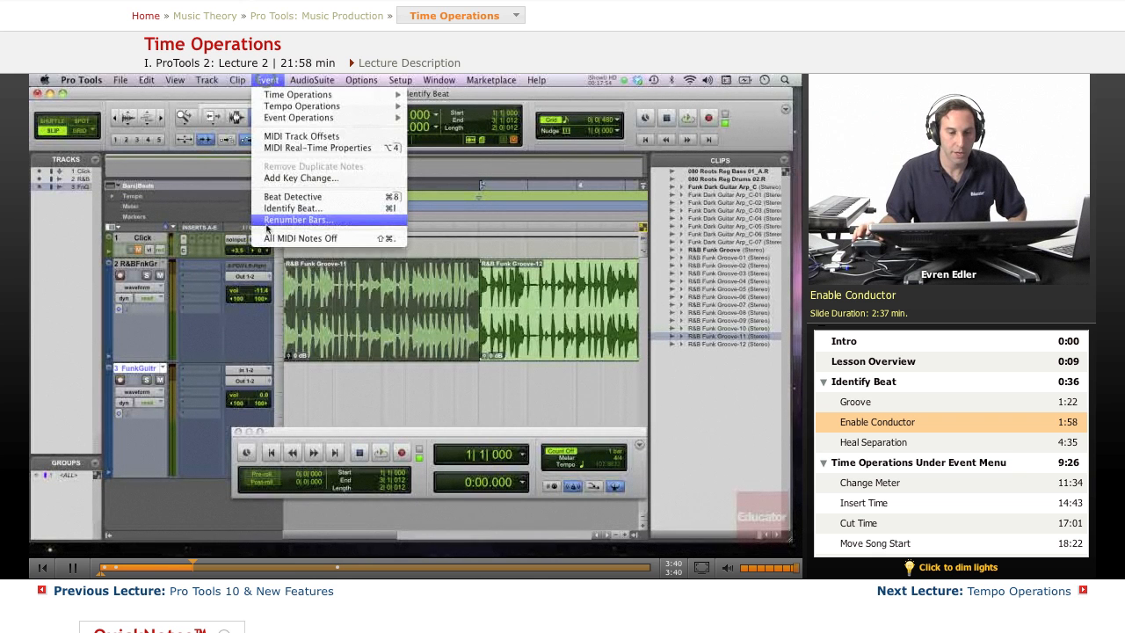
left_click(299, 218)
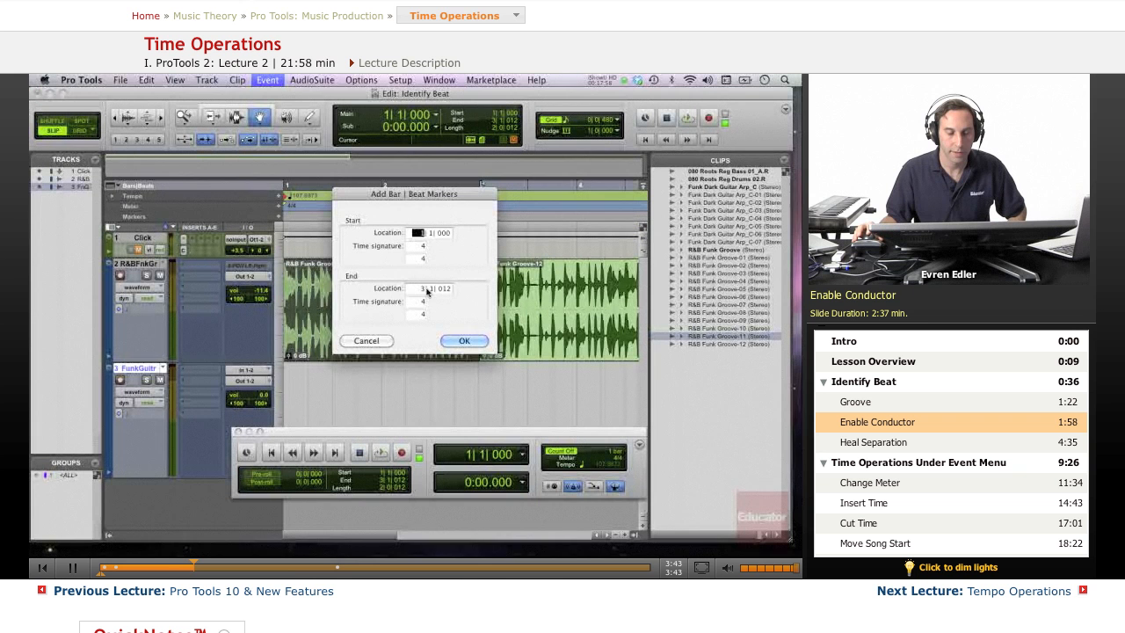
left_click(422, 289)
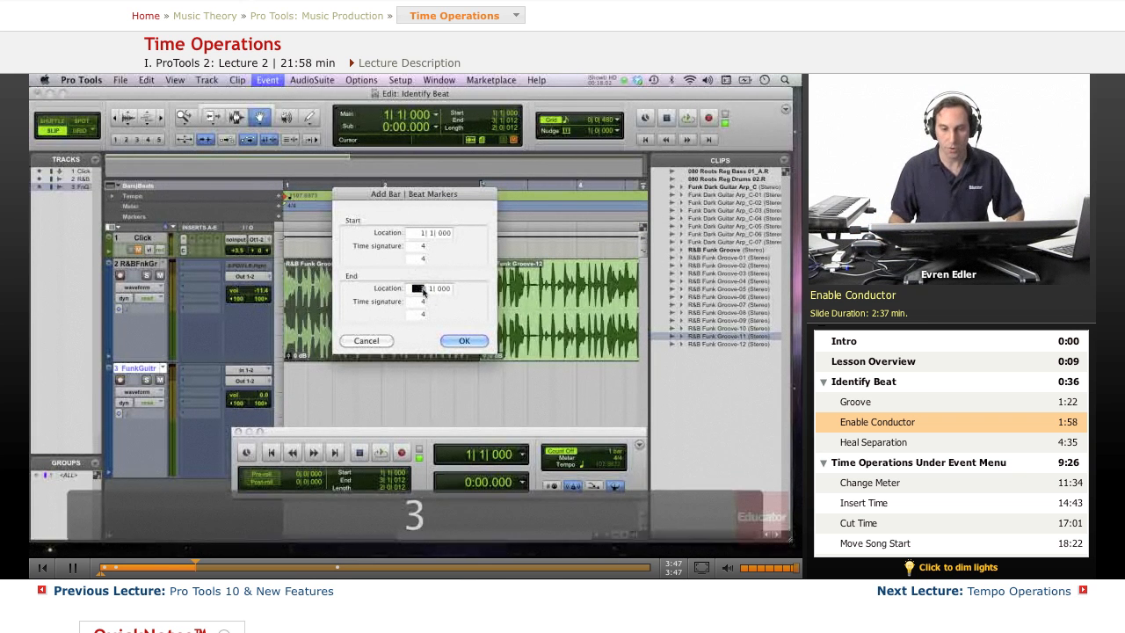
left_click(464, 341)
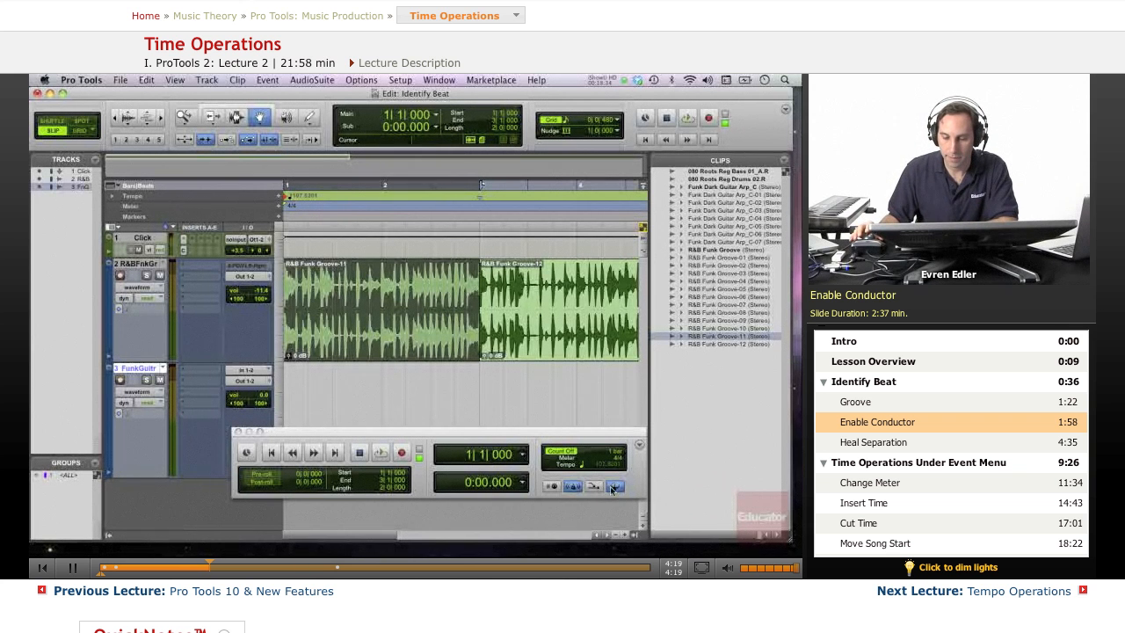
left_click(616, 485)
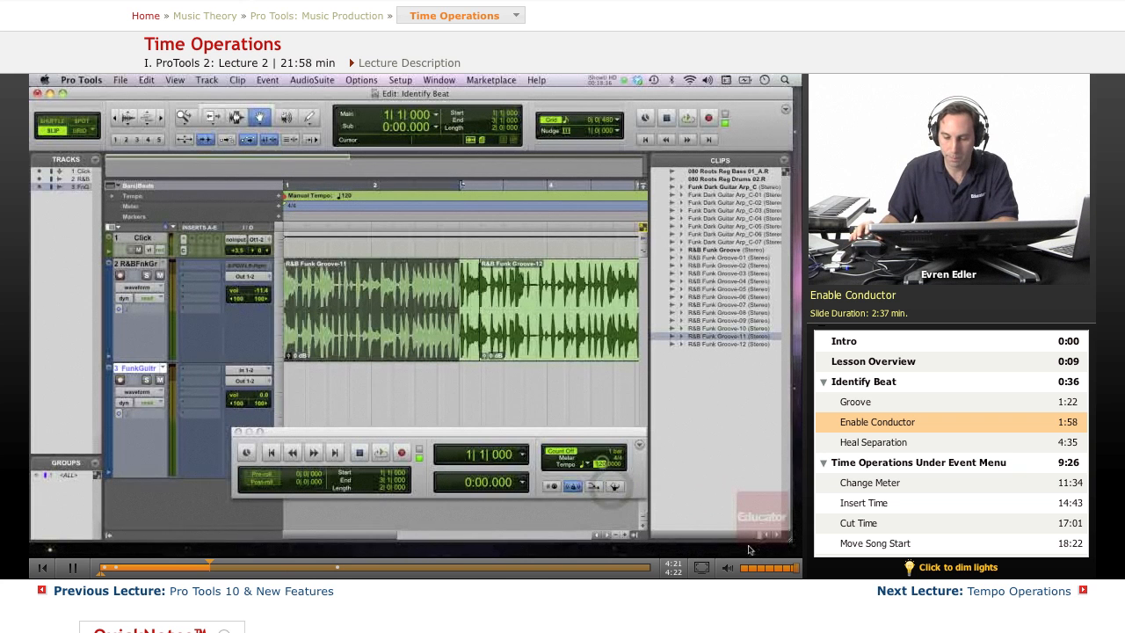